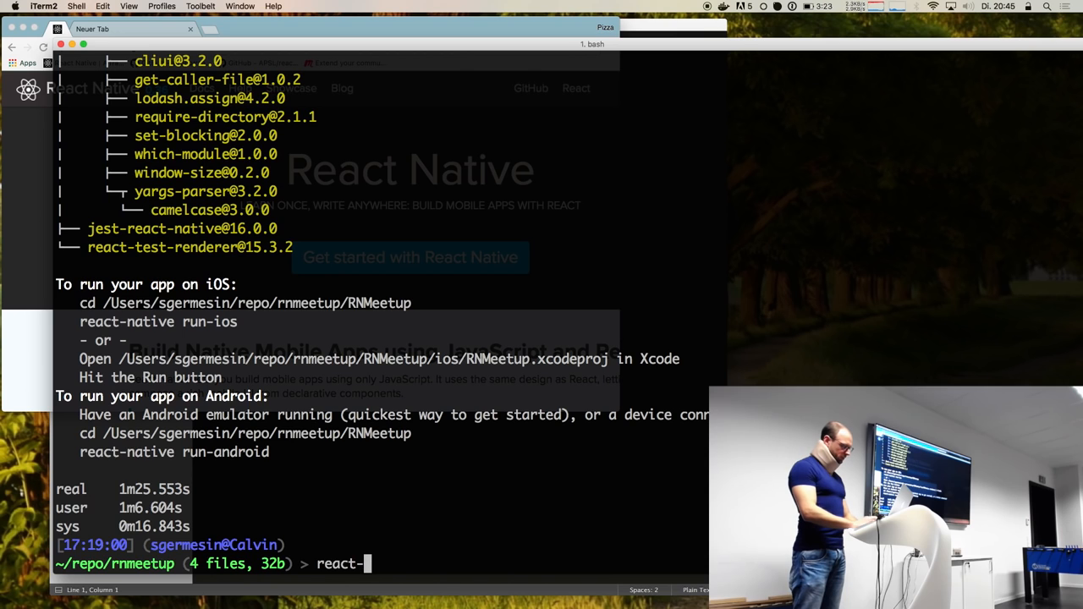
# - Run 'react-native run-ios' from ~/repo/rnmeetup, which fails as an unrecognized command
pyautogui.write('native run-ios')
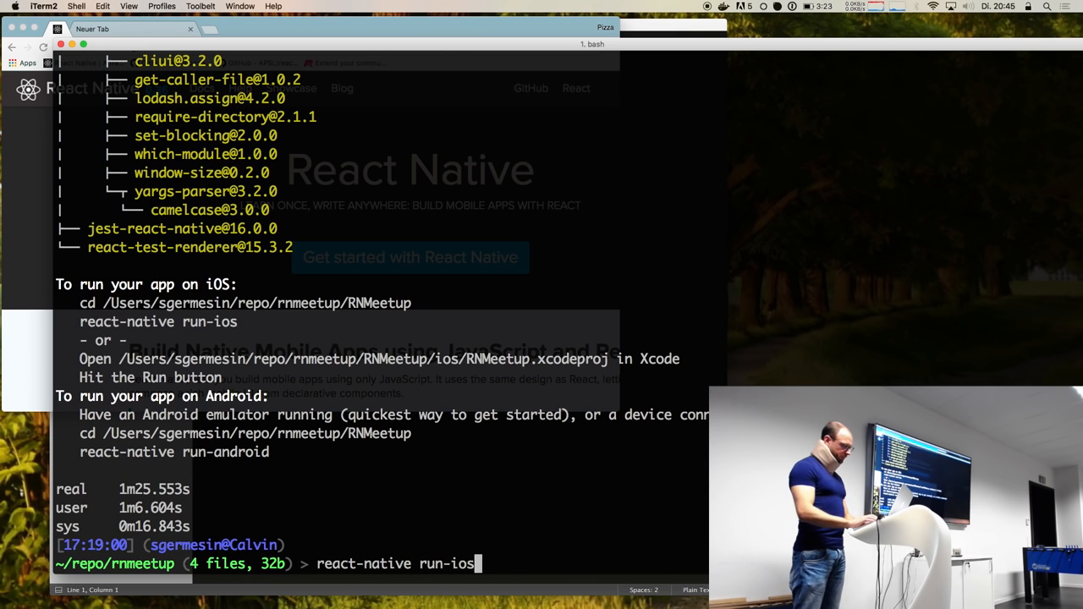
pyautogui.press('Return')
pyautogui.write('cd')
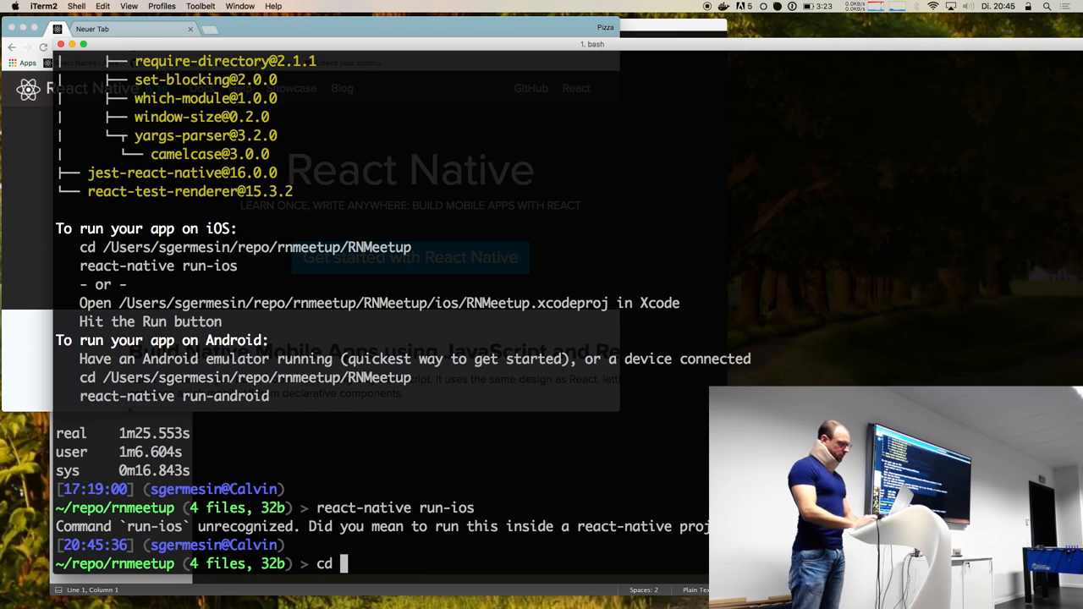
# - Enter the RNMeetup folder with cd RNMeetup/ and rerun 'react-native run-ios' there
pyautogui.press('Return')
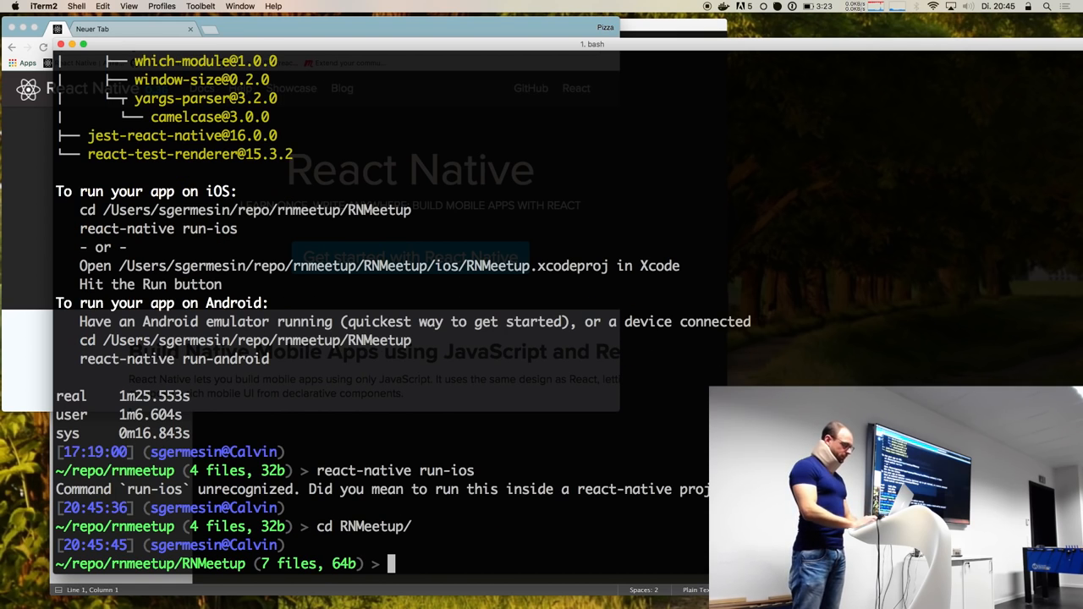
pyautogui.write('r')
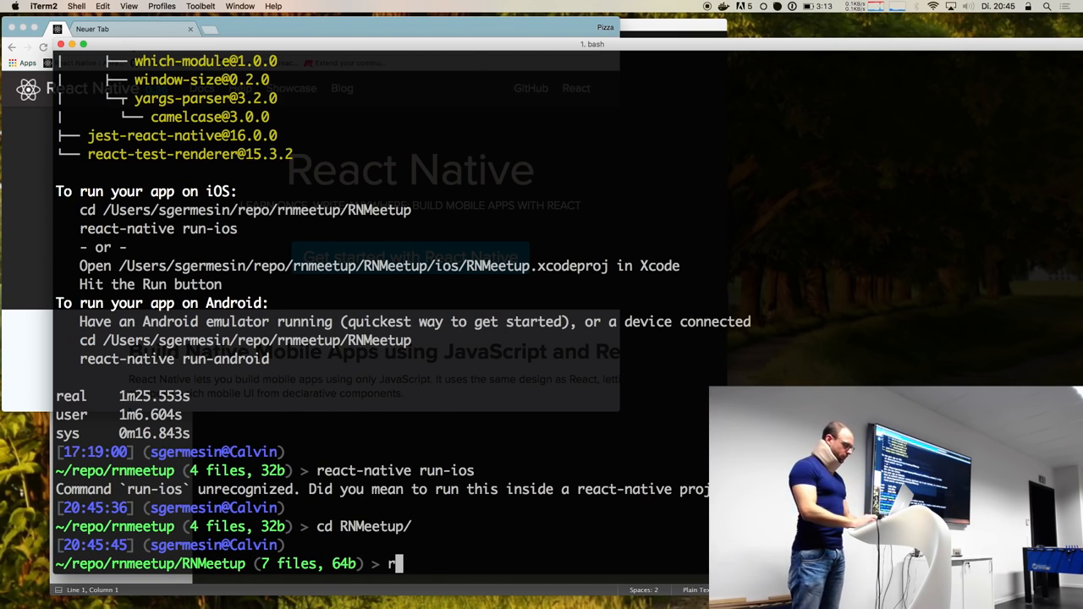
pyautogui.write('eact-native r')
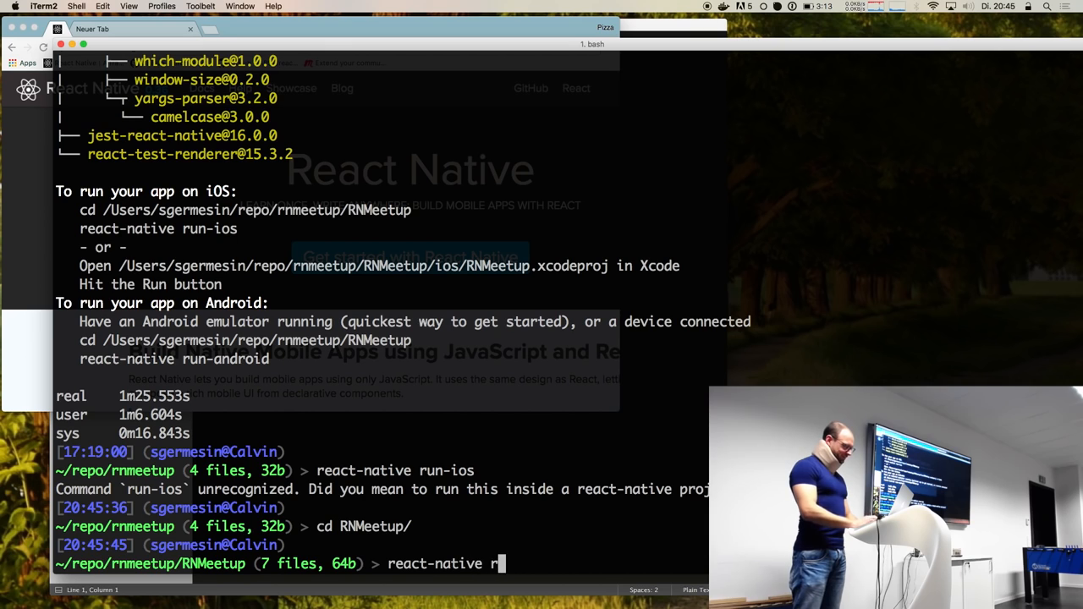
pyautogui.press('Return')
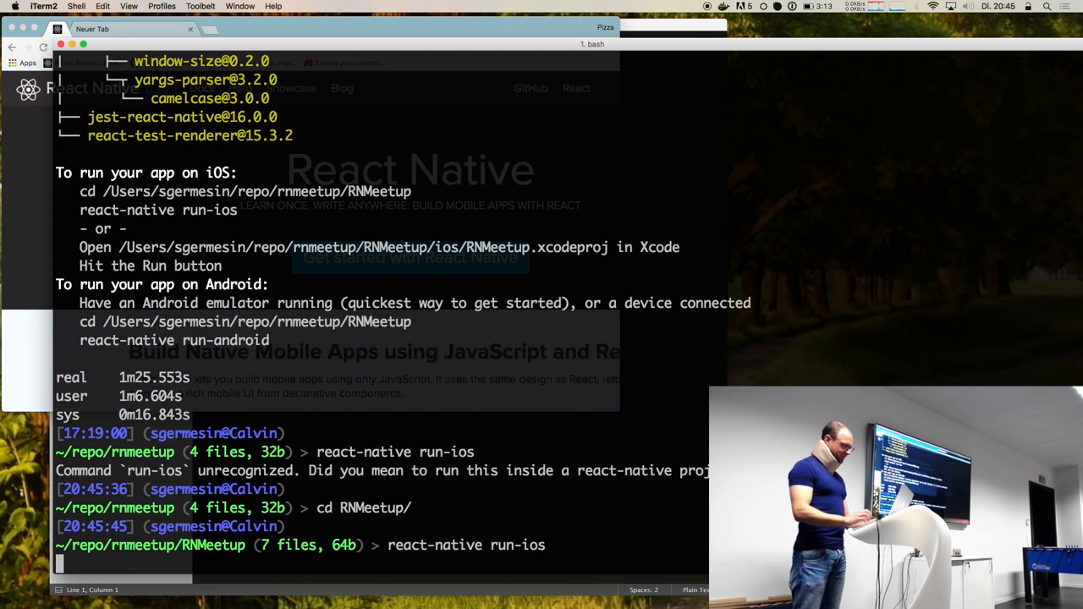